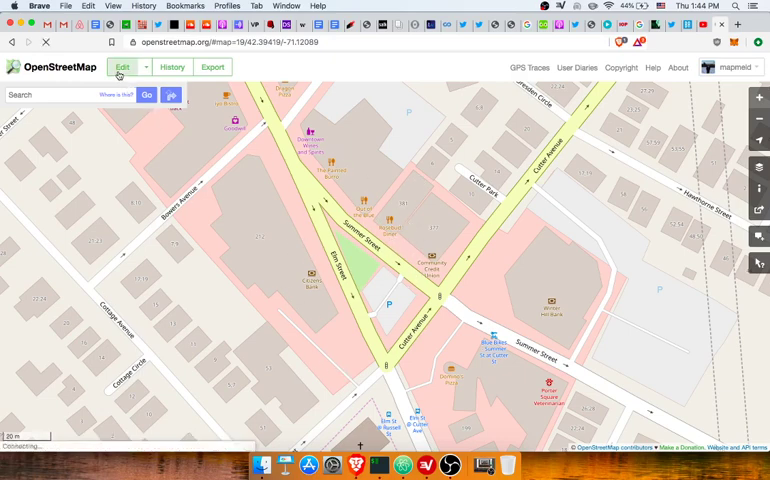
# Launch the iD editor from Edit and dismiss the restore-unsaved-changes prompt.
pyautogui.click(130, 68)
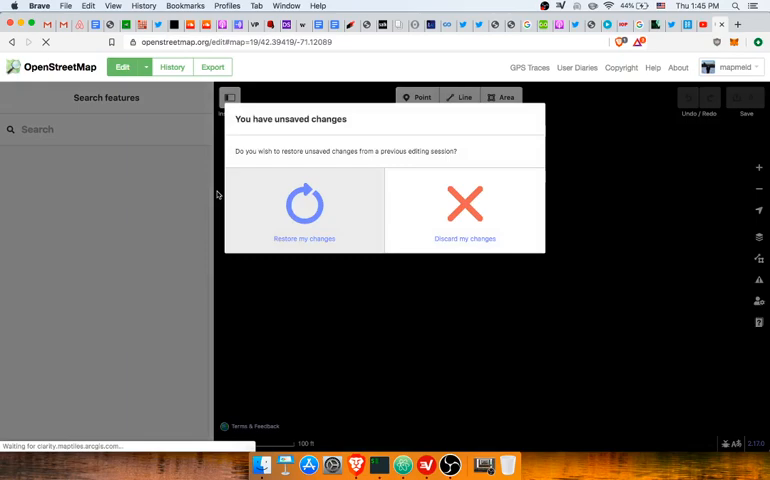
pyautogui.click(464, 204)
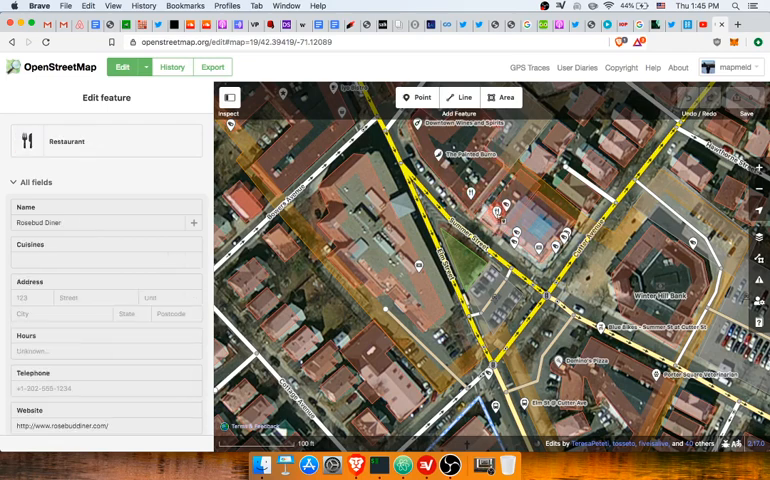
pyautogui.moveTo(524, 236)
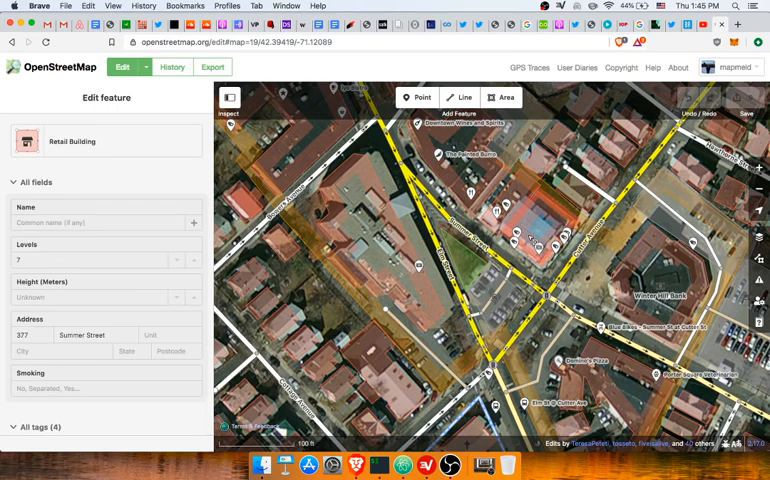
# Place a new point east of the central triangle and search feature types for 'bagel'.
pyautogui.click(416, 96)
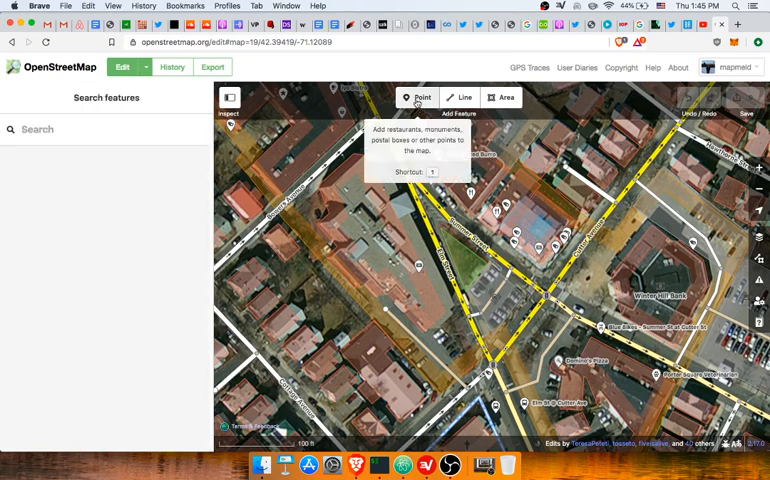
pyautogui.click(416, 96)
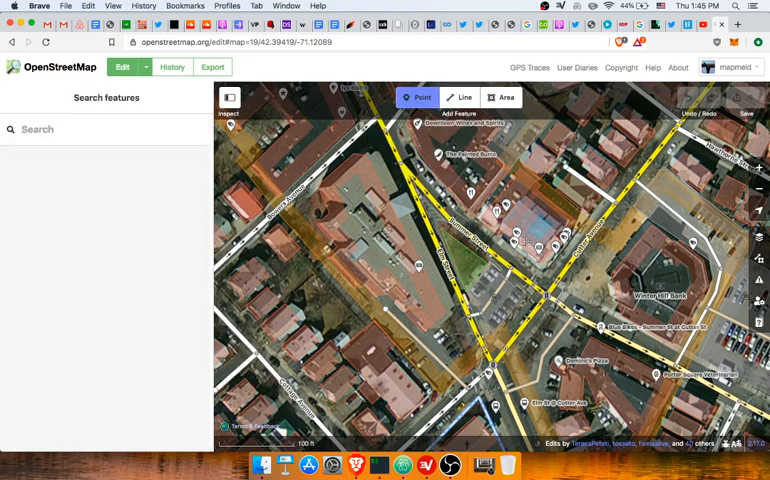
pyautogui.click(528, 236)
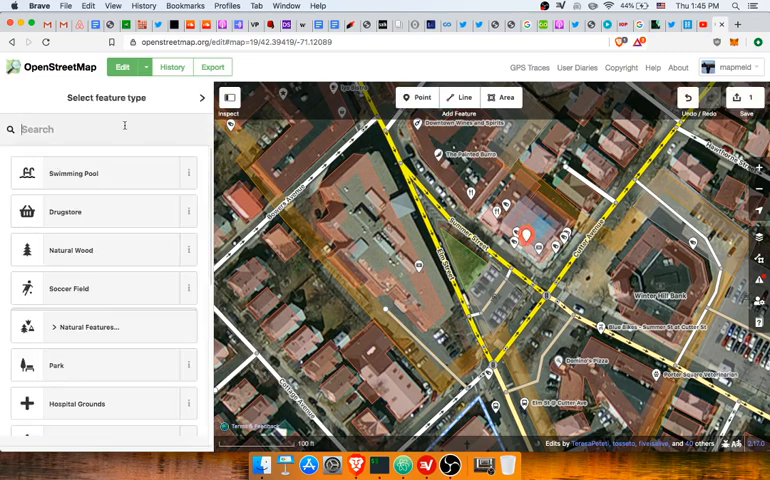
pyautogui.write('bagel')
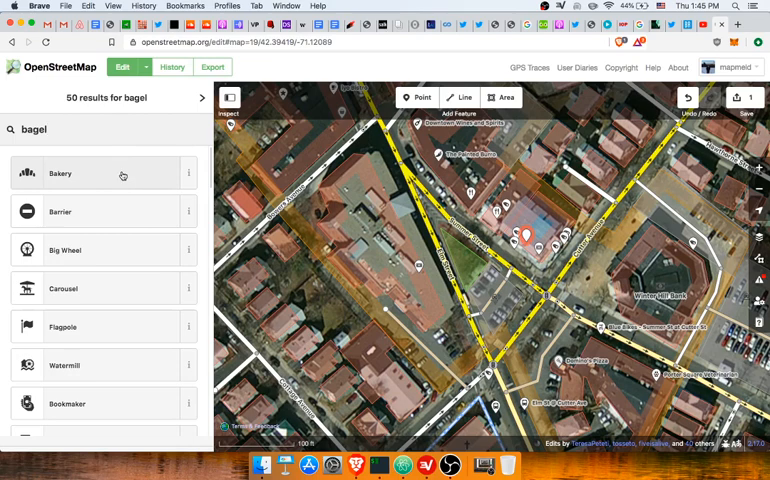
# Tag the new point as a Bakery and enter 'Davis Square' in its Name field.
pyautogui.click(60, 172)
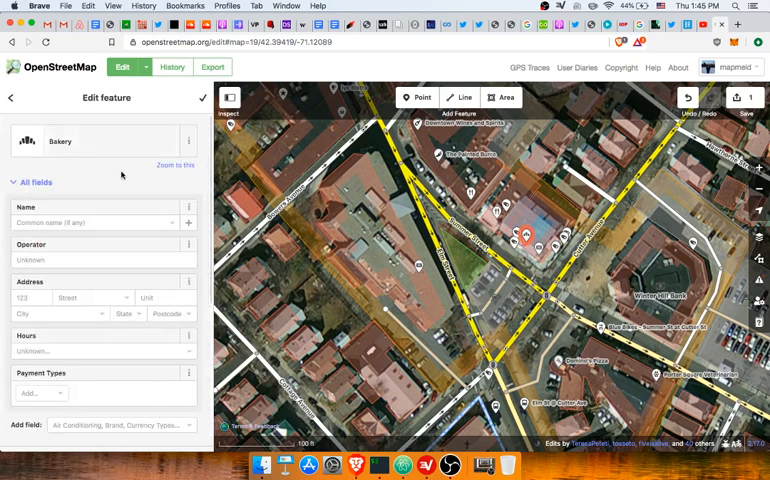
pyautogui.write('Da')
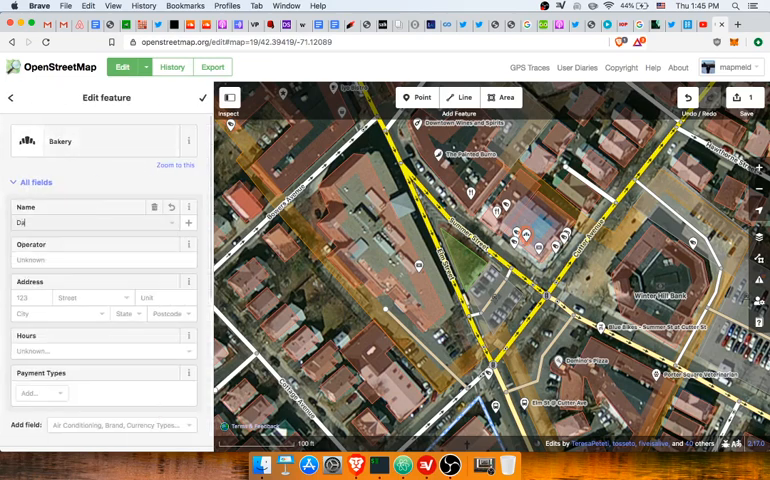
pyautogui.write('Davis Square')
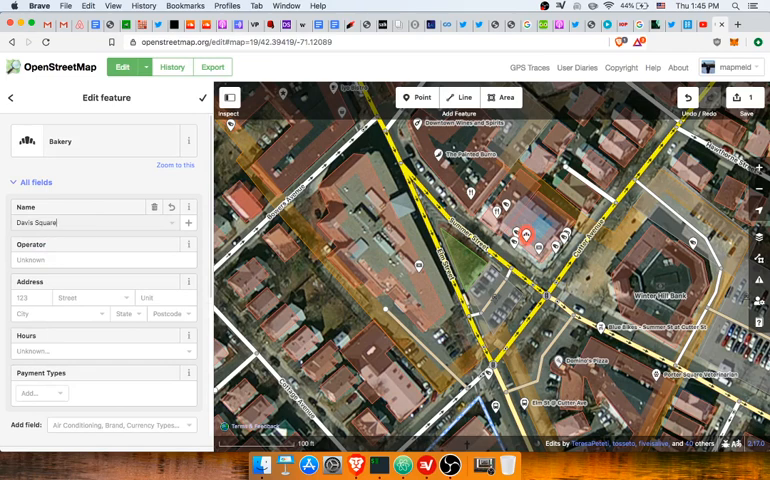